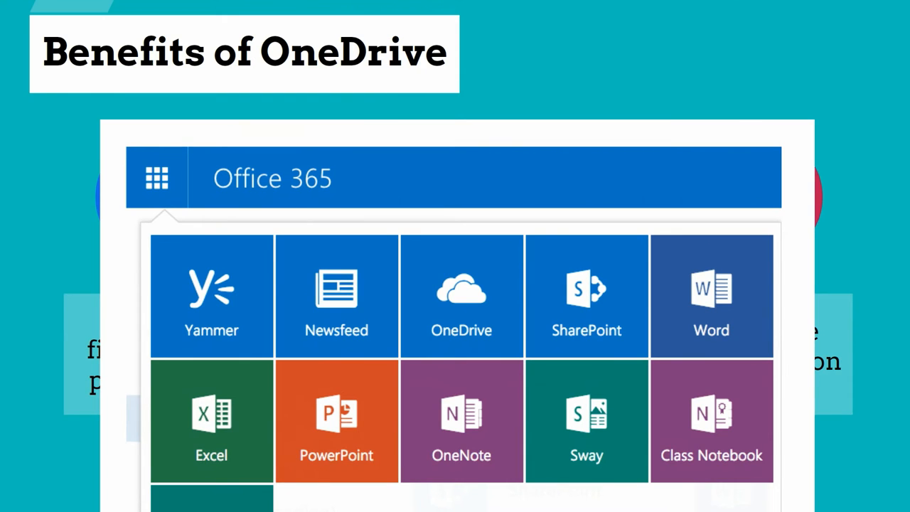
left_click(461, 295)
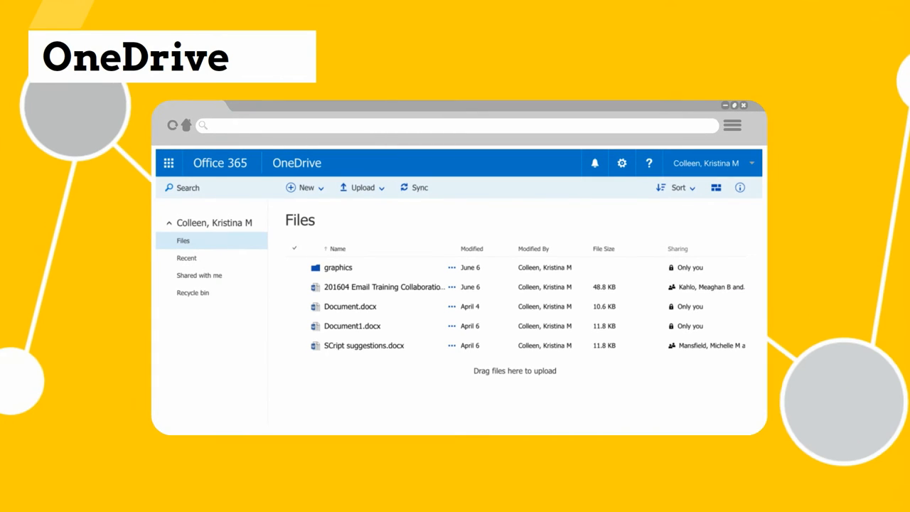